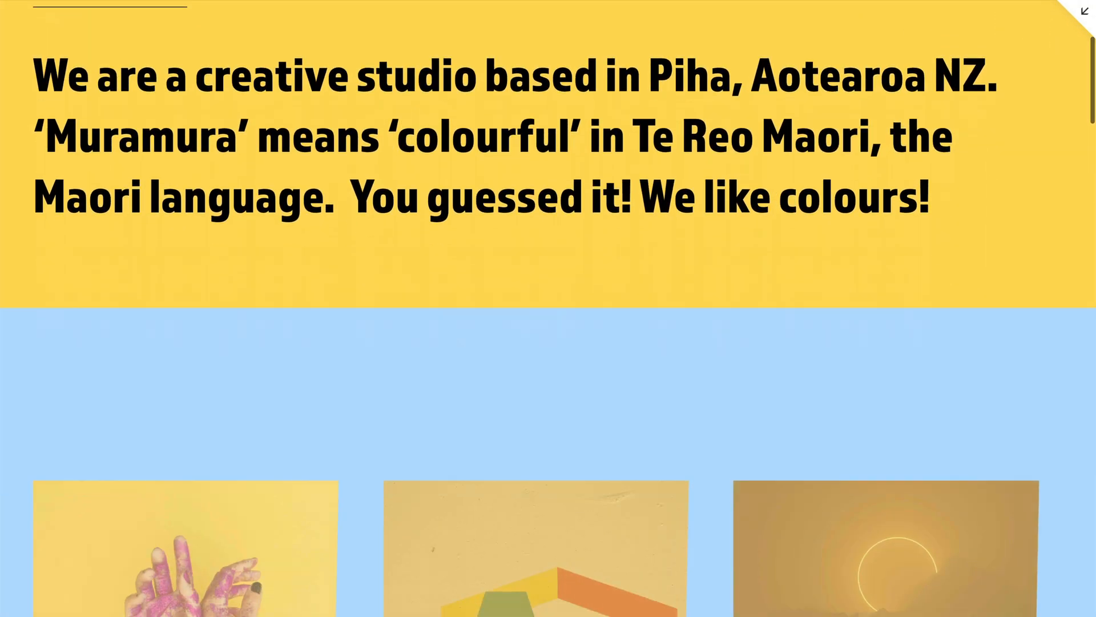
# - Scroll down the live homepage to preview the Muramura studio site top to bottom
pyautogui.scroll(-3)
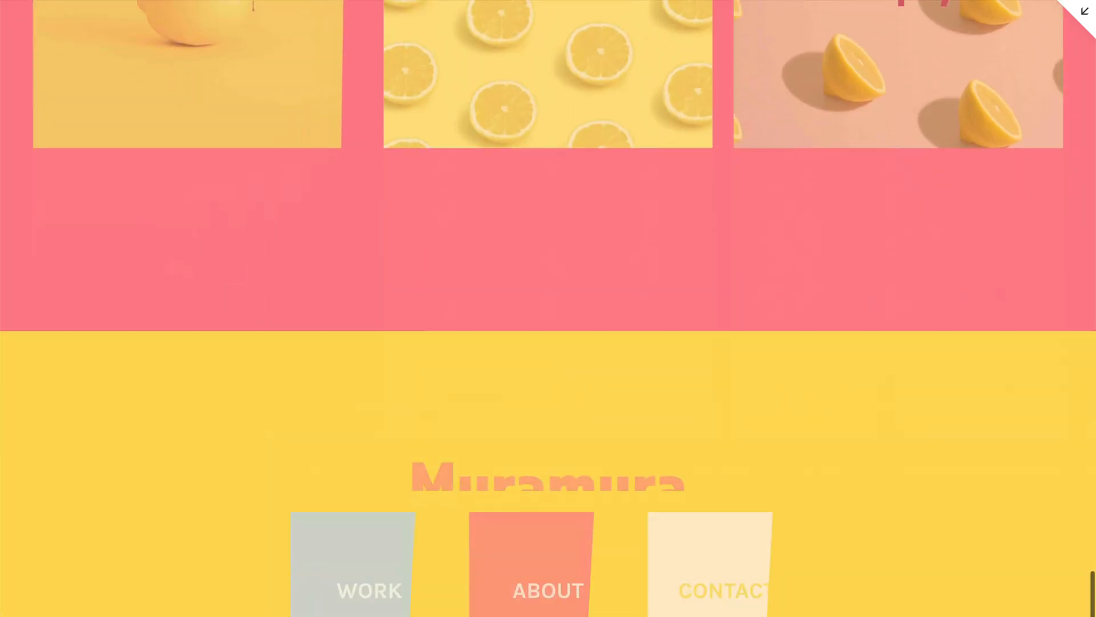
pyautogui.scroll(-3)
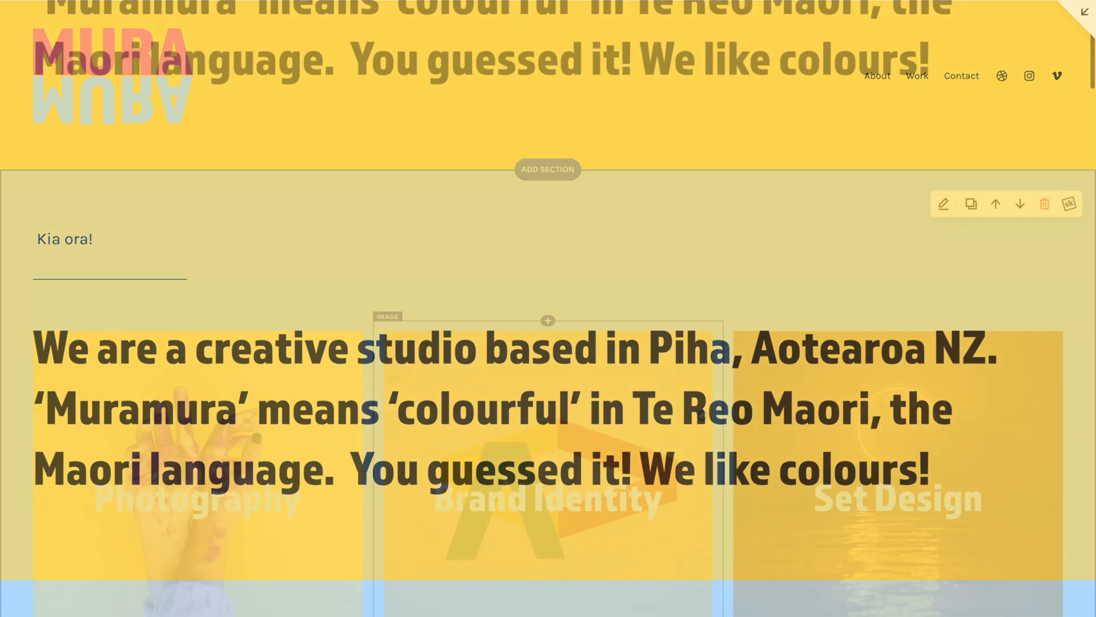
# - Show the image-card section's advanced premium tools such as anchor links and sticky scrolling
pyautogui.scroll(-3)
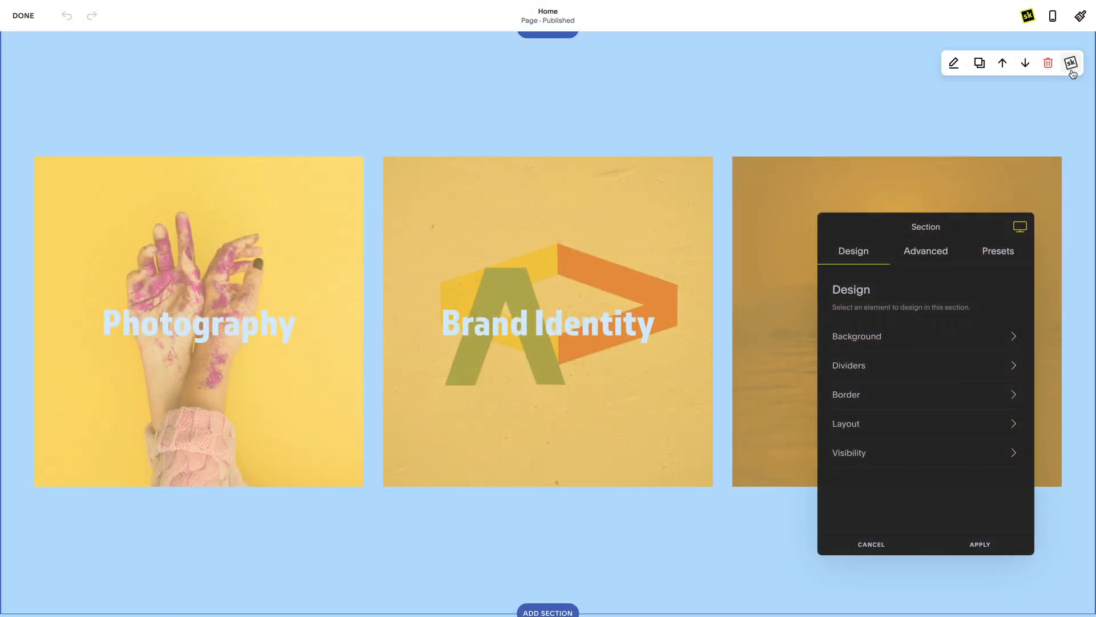
pyautogui.click(925, 250)
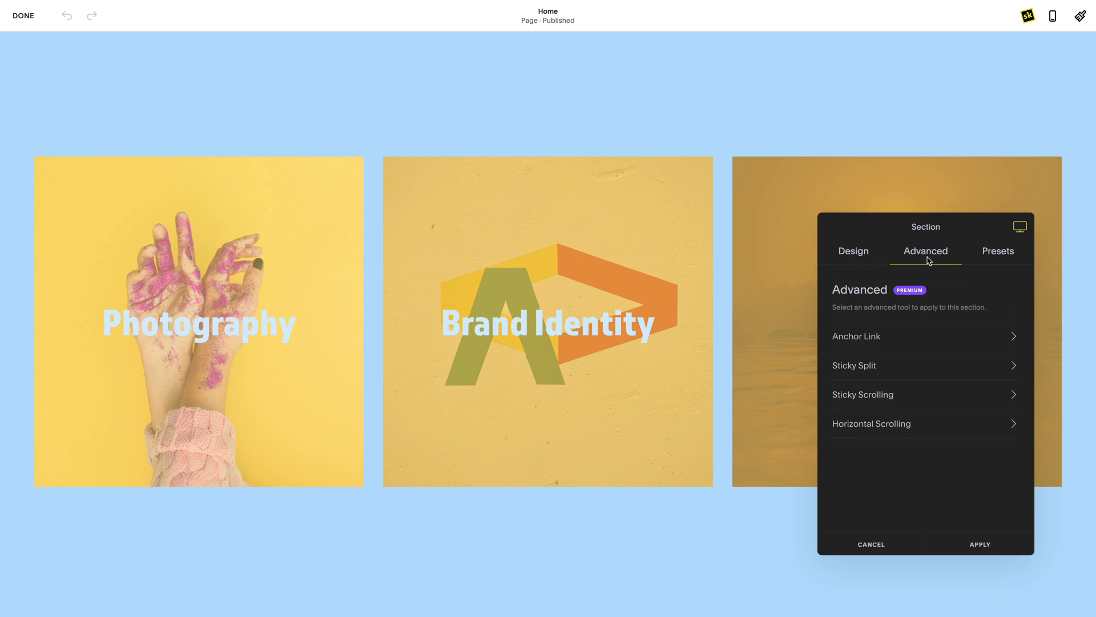
pyautogui.moveTo(934, 422)
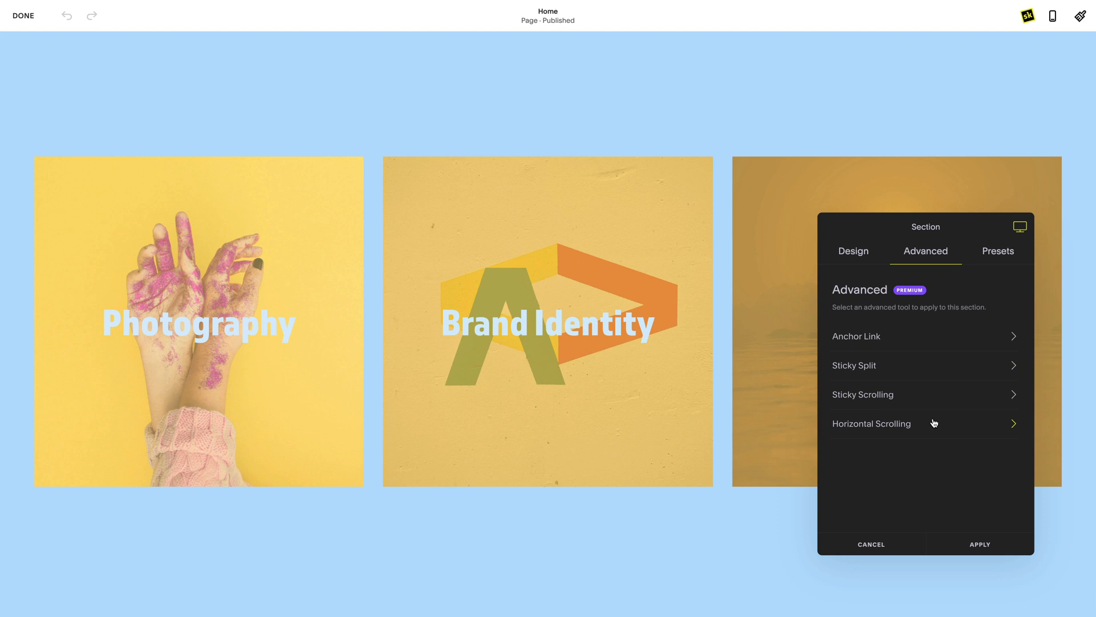
# - Enable Horizontal Scrolling for the image-card section, leaving Include Sections at 3
pyautogui.click(871, 422)
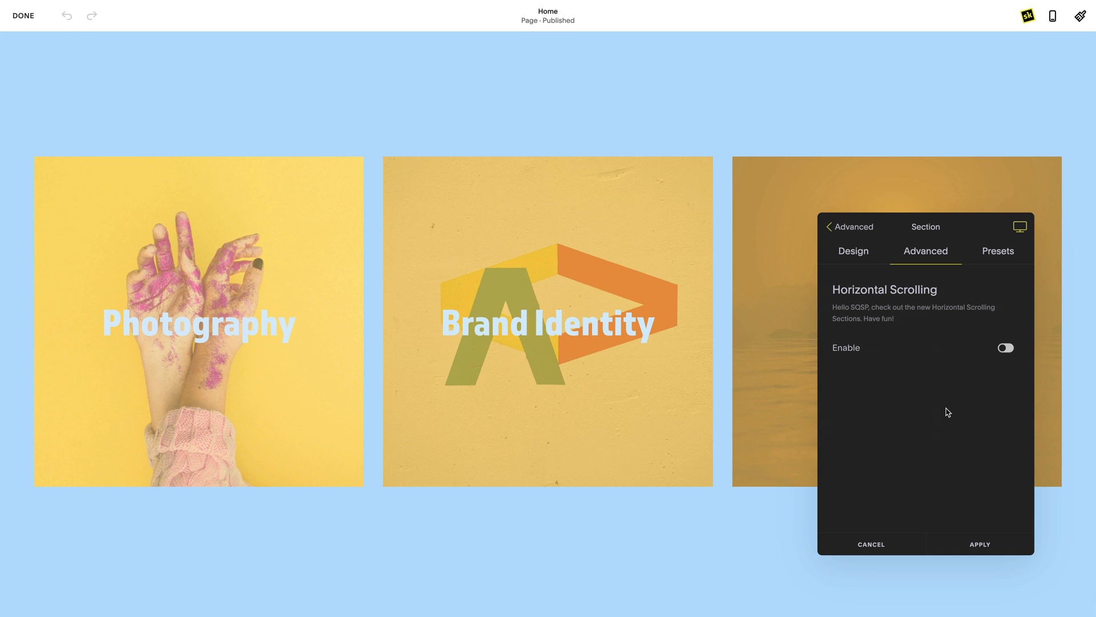
pyautogui.click(1005, 348)
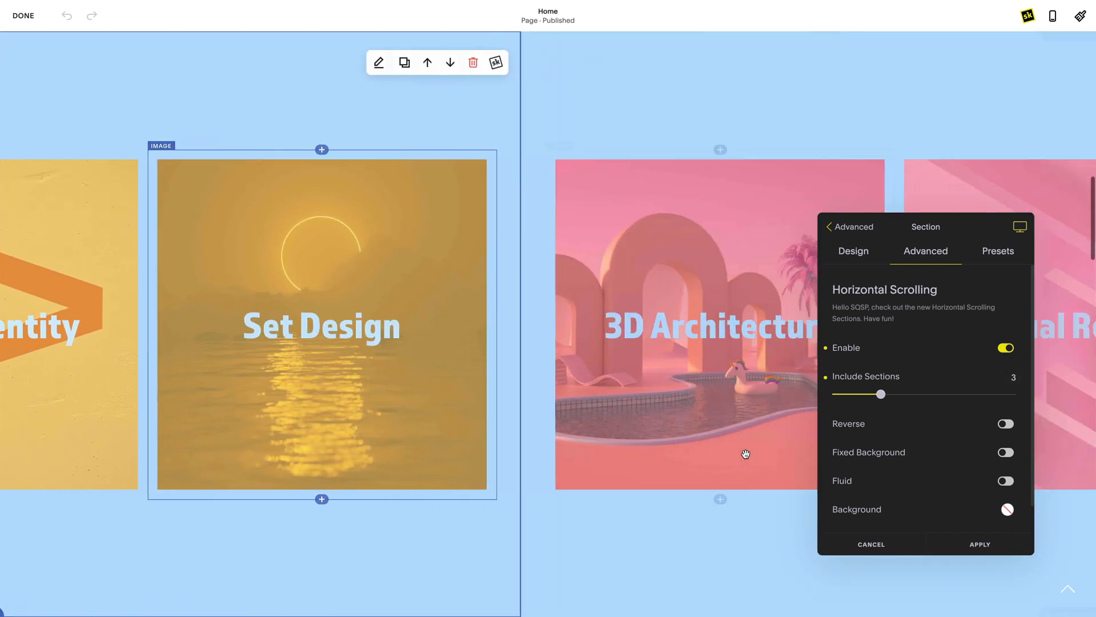
pyautogui.hscroll(3)
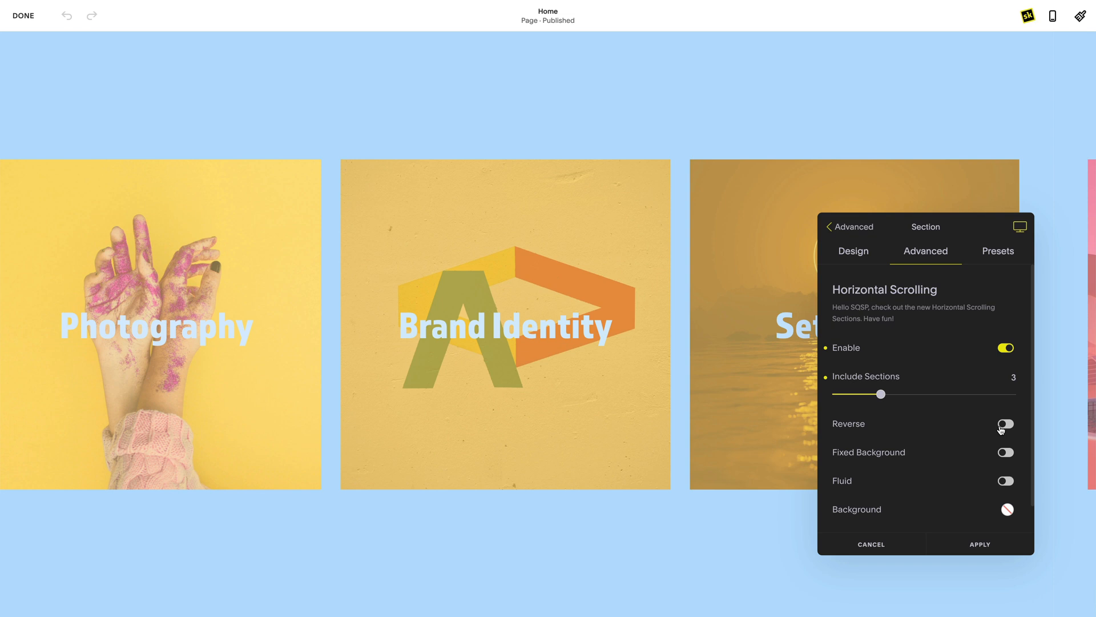
# - Switch Reverse on so the cards travel sideways in the opposite direction
pyautogui.click(1005, 422)
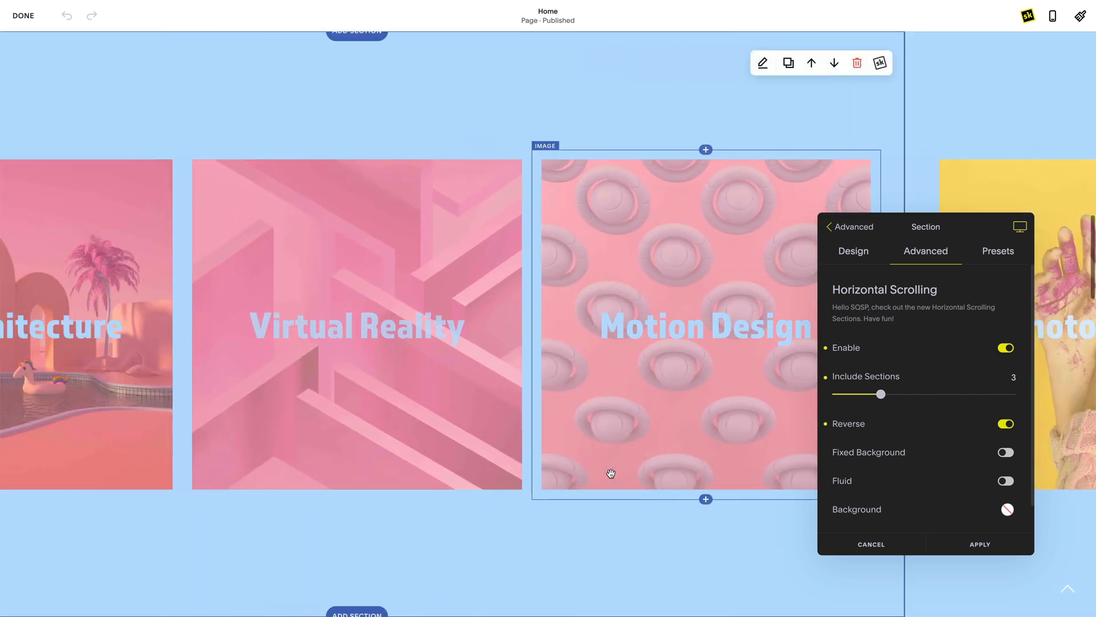
pyautogui.hscroll(-3)
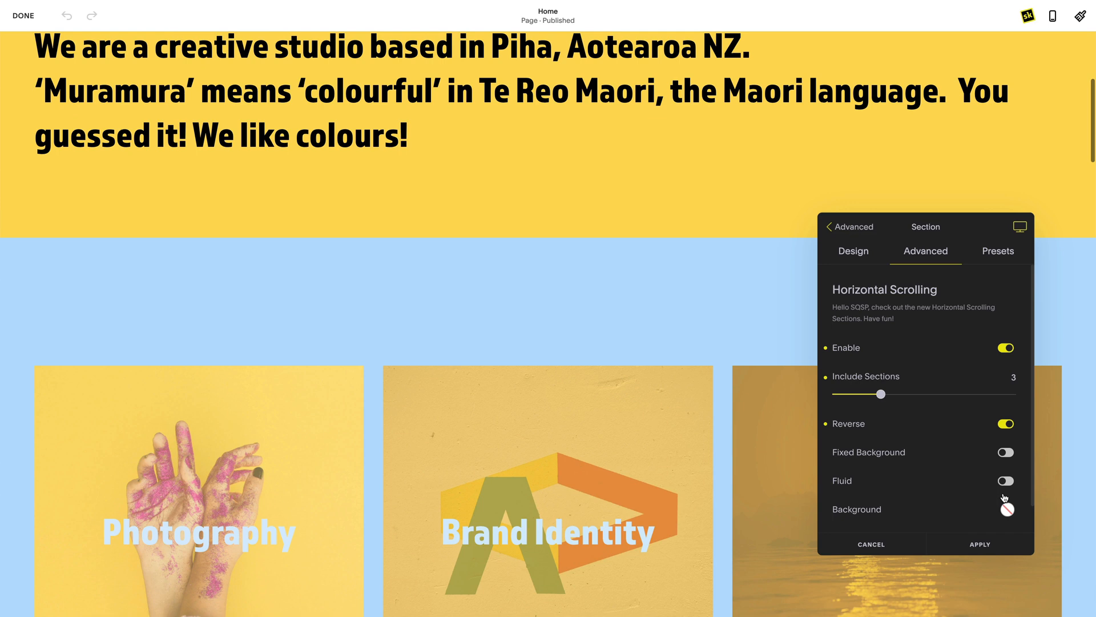
# - Switch Fluid on and set a marbled paint image as the scrolling section's background
pyautogui.click(1005, 480)
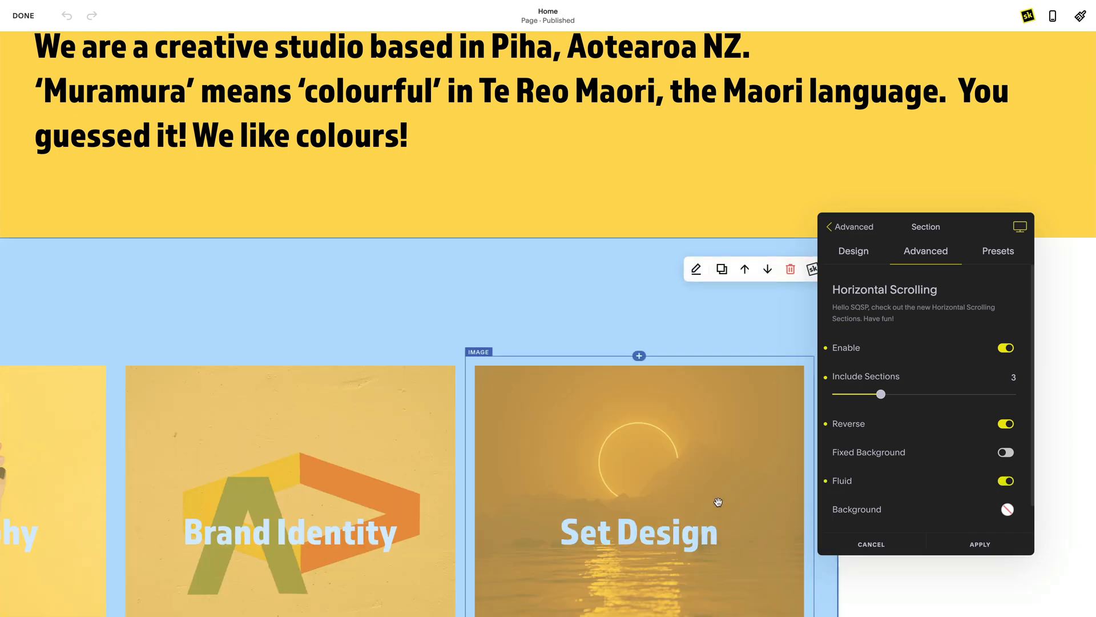
pyautogui.scroll(3)
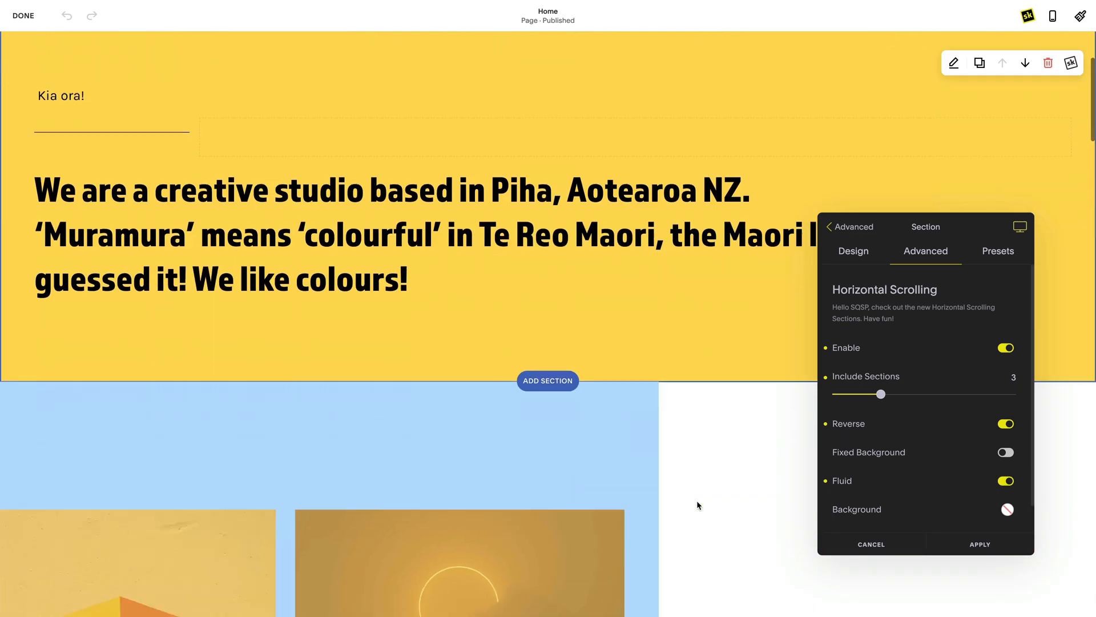
pyautogui.scroll(-3)
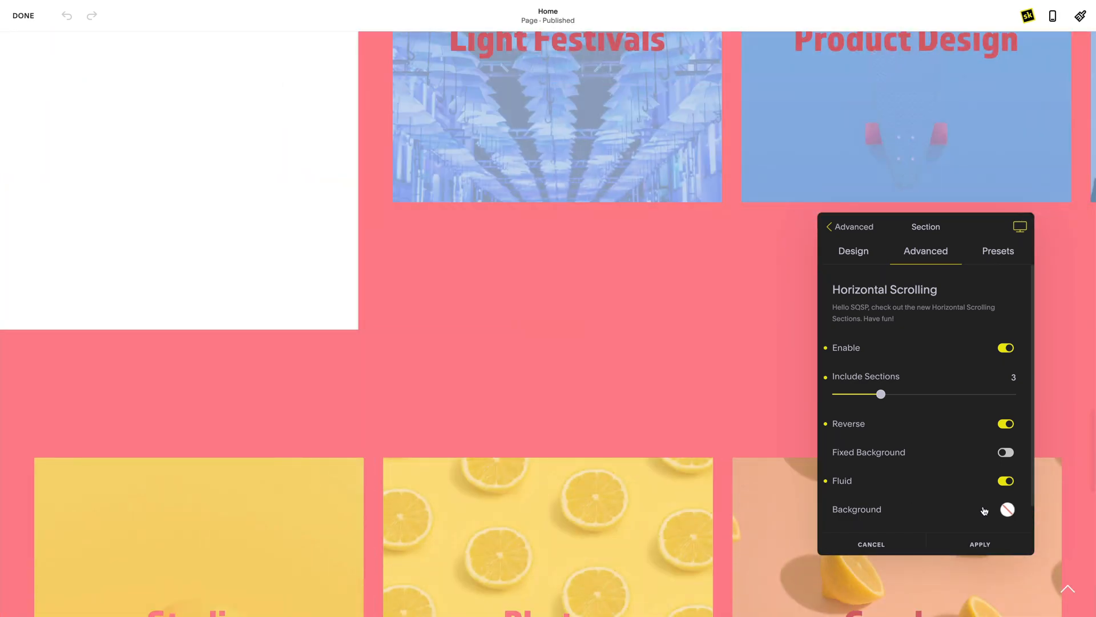
pyautogui.click(1008, 509)
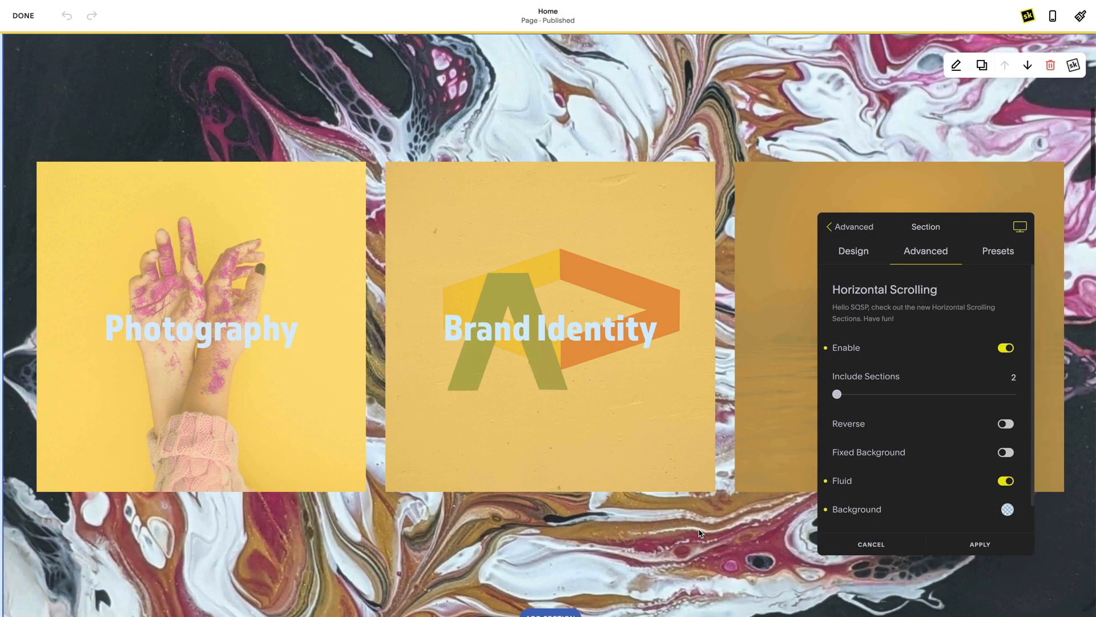
# - Switch Fixed Background on and apply the horizontal scrolling settings
pyautogui.hscroll(3)
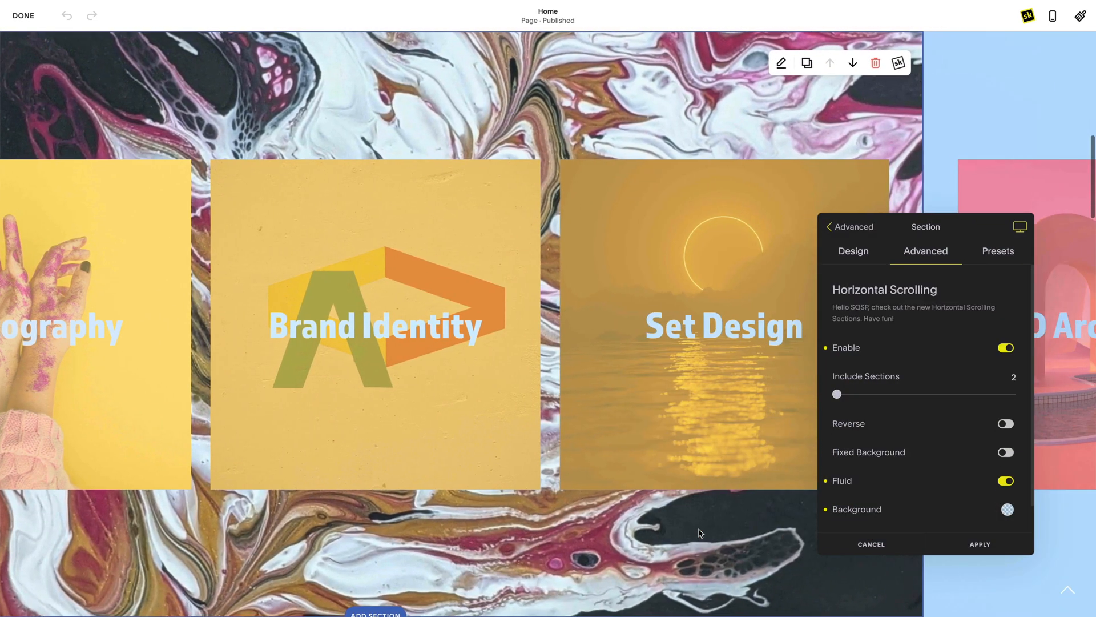
pyautogui.click(1005, 453)
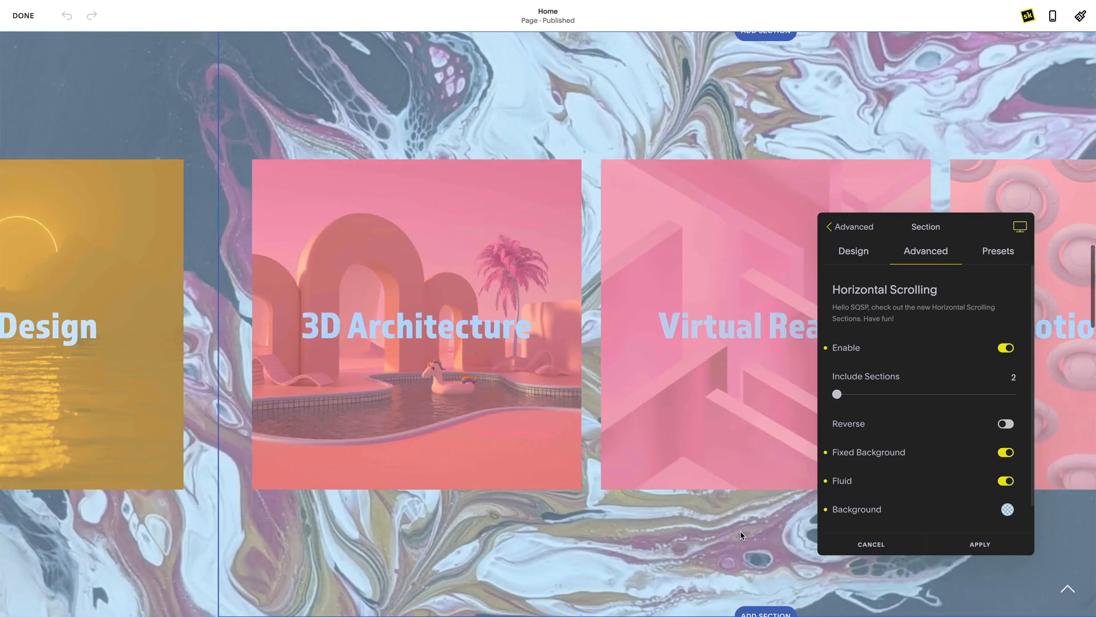
pyautogui.click(1007, 509)
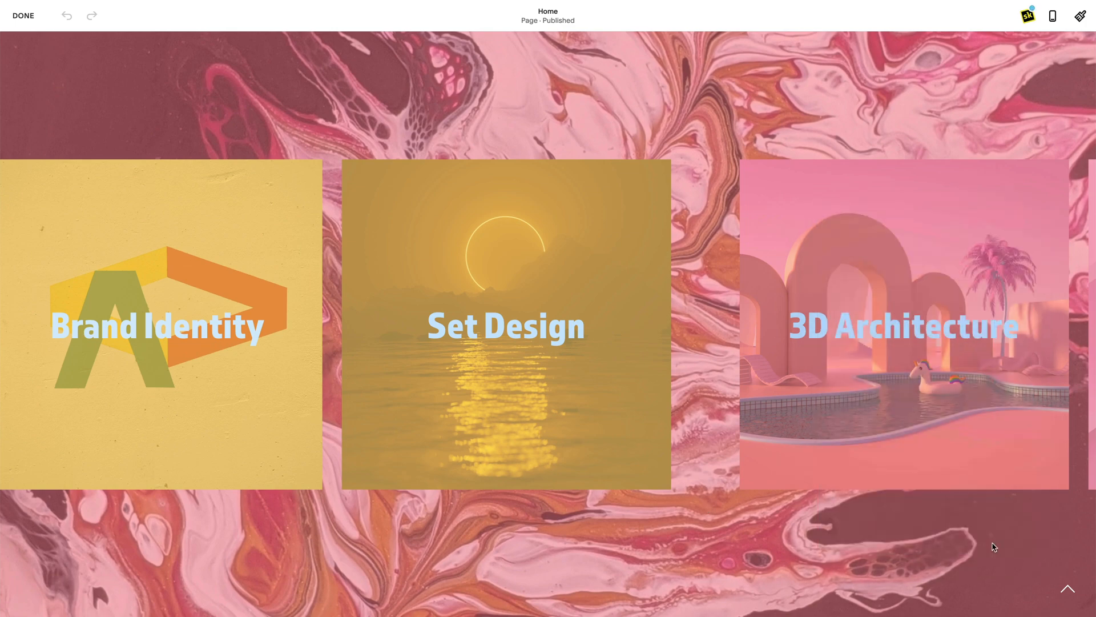
pyautogui.scroll(-3)
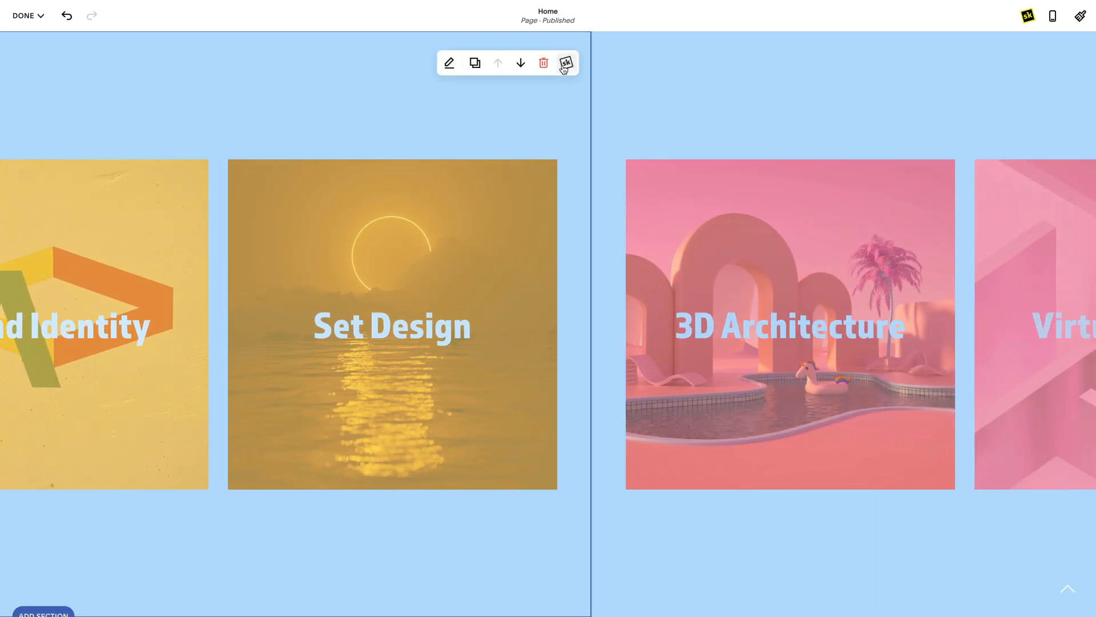
# - Show the section settings in the mobile layout with the cards stacked vertically
pyautogui.click(565, 62)
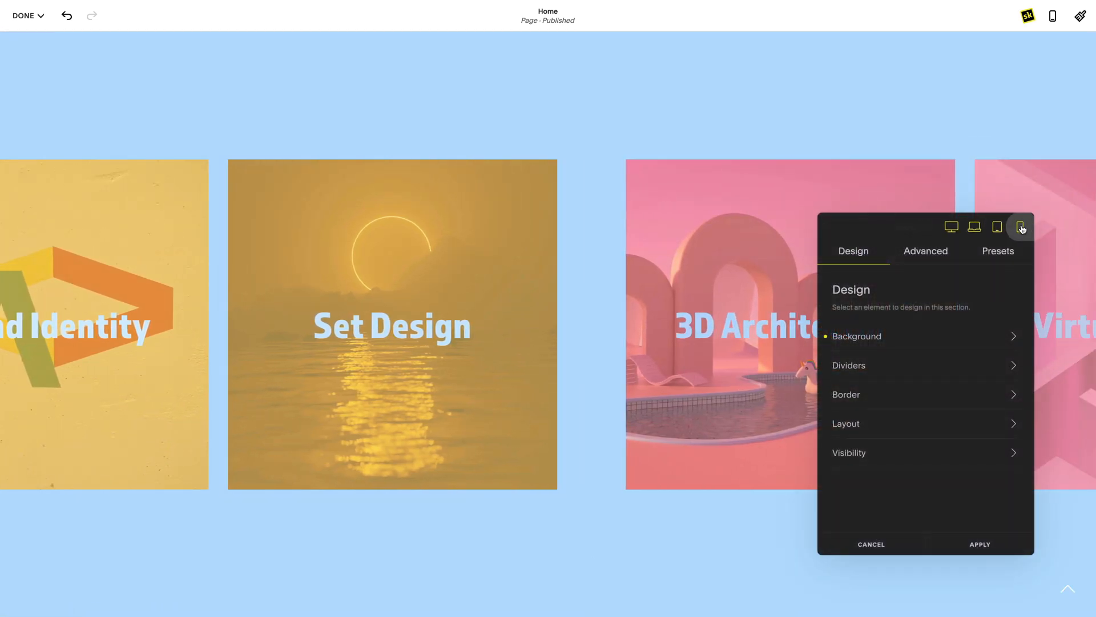
pyautogui.click(1021, 226)
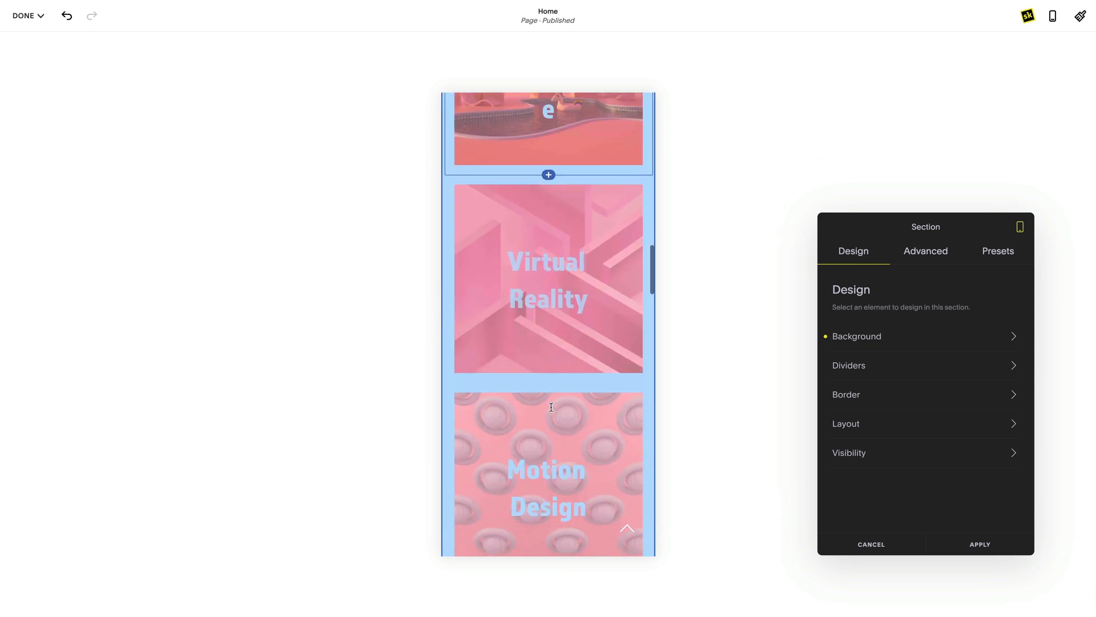